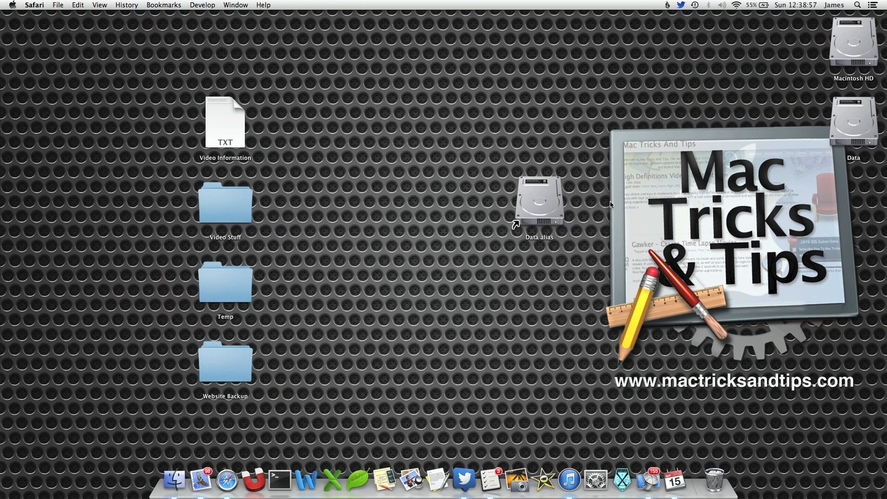
- Enter /System/Library/CoreServices/CoreTypes.bundle/Contents/Resources/ in Go to Folder from Finder
left_click(445, 159)
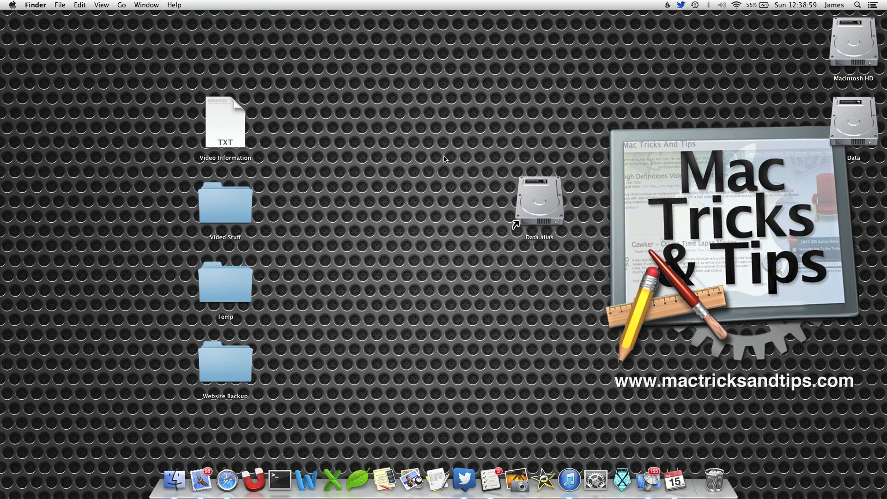
mouse_move(516, 221)
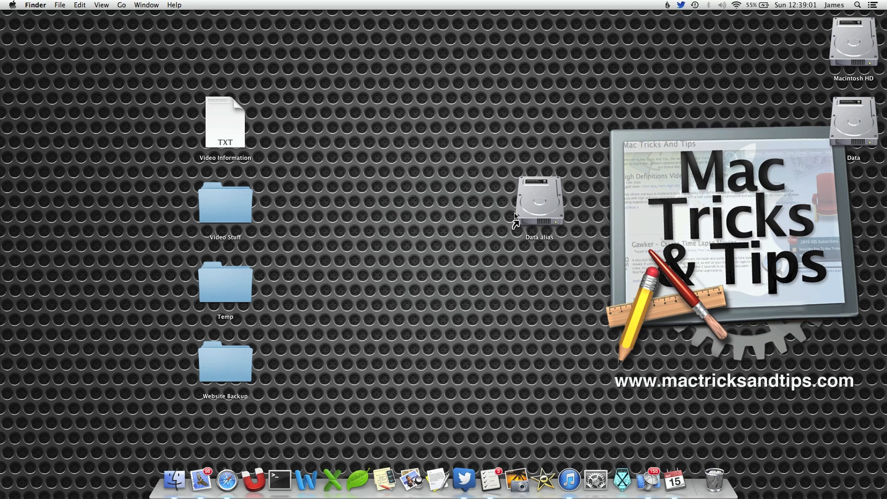
mouse_move(513, 219)
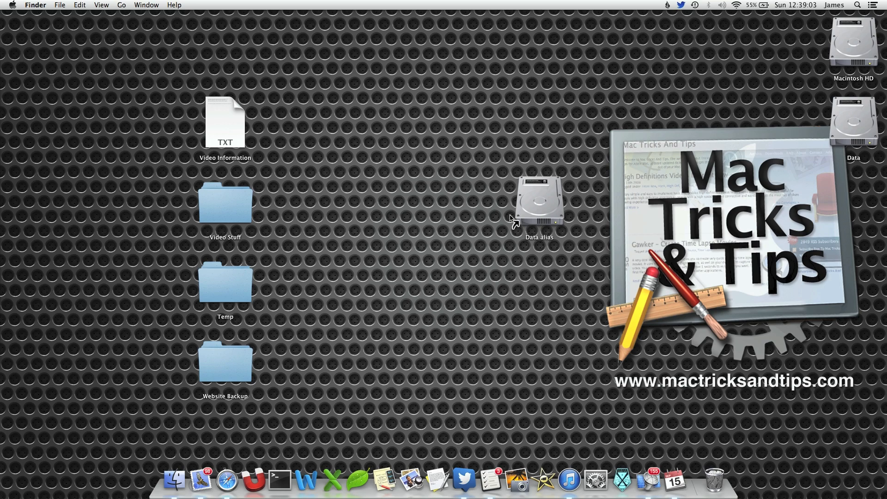
left_click(121, 5)
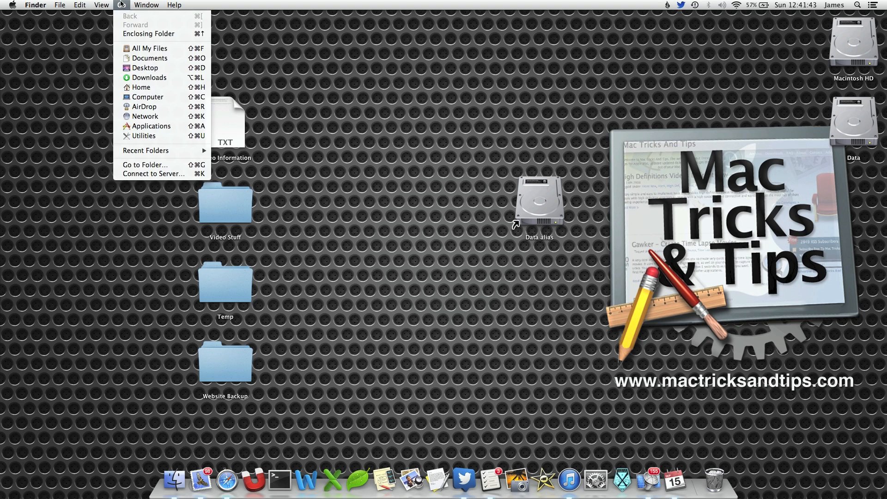
left_click(145, 164)
type("/System/Library/CoreServices/CoreTypes.bundle/Contents/")
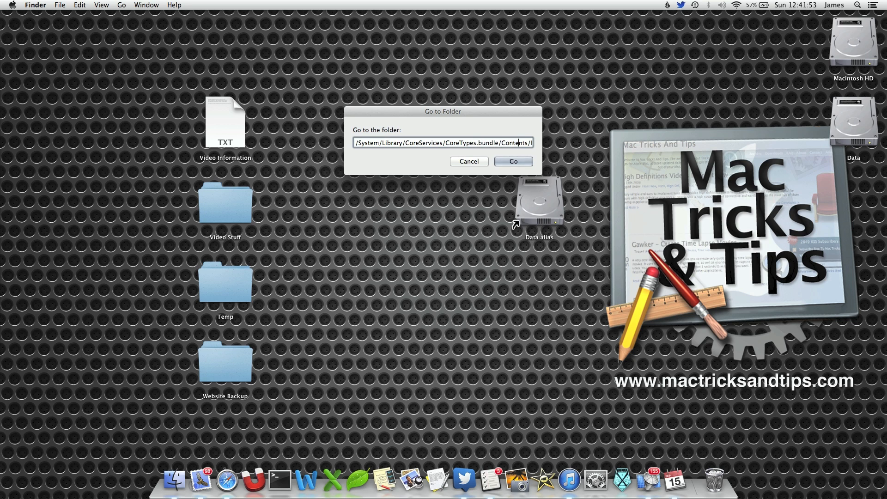
type("Resources/")
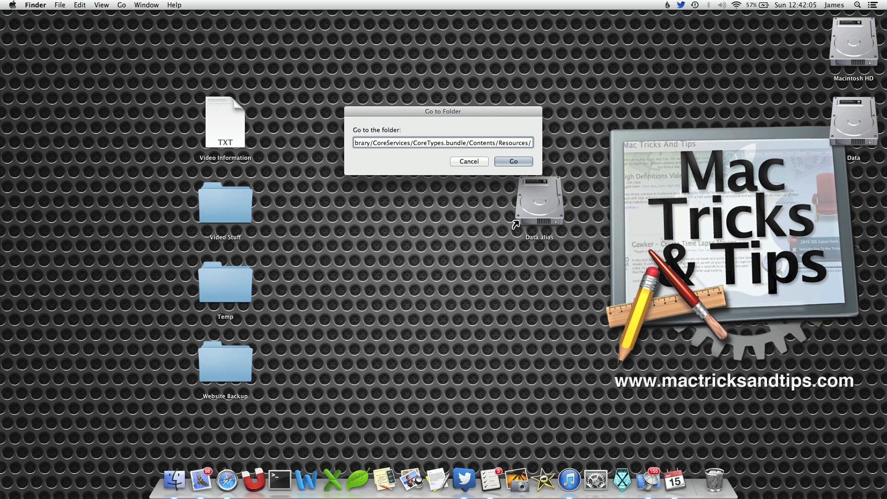
- Go to the Resources folder and rename AliasBadgeIcon.icns by adding -old to its name
left_click(513, 161)
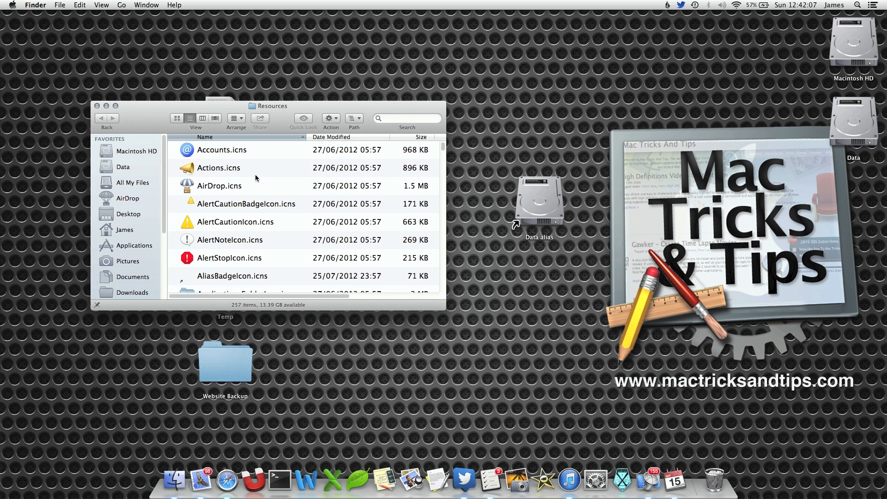
scroll("down", 3)
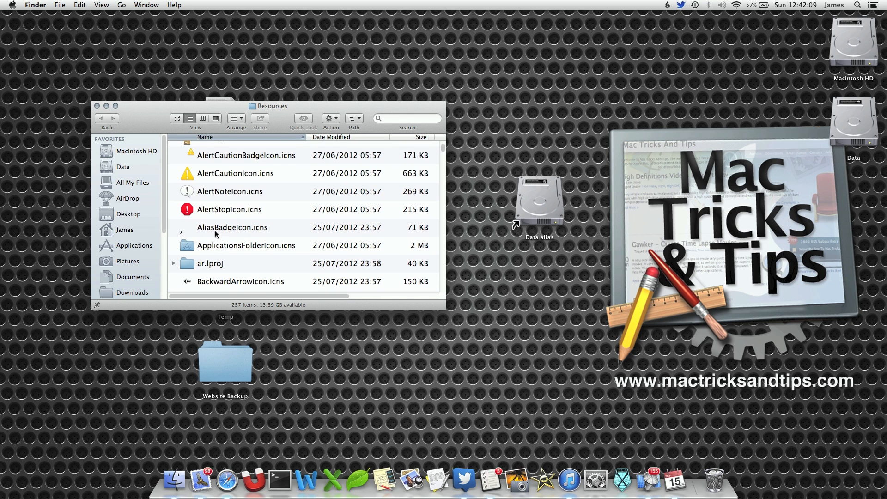
left_click(232, 228)
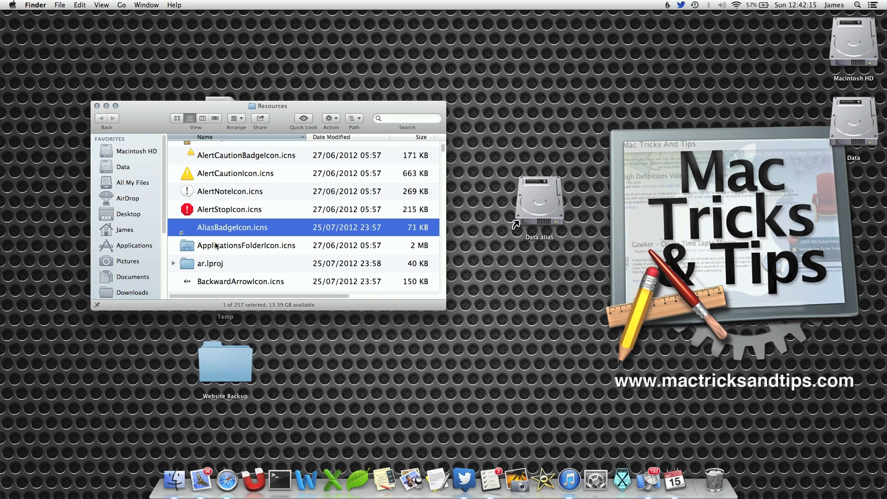
left_click(231, 227)
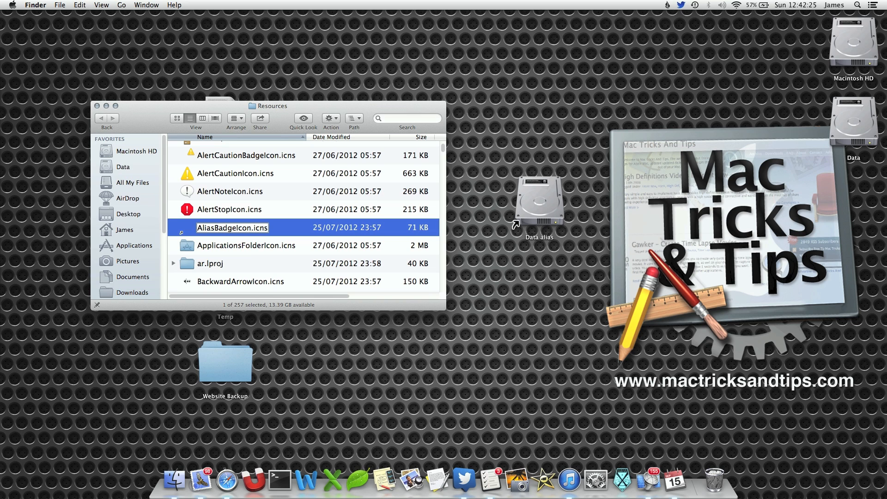
type("-")
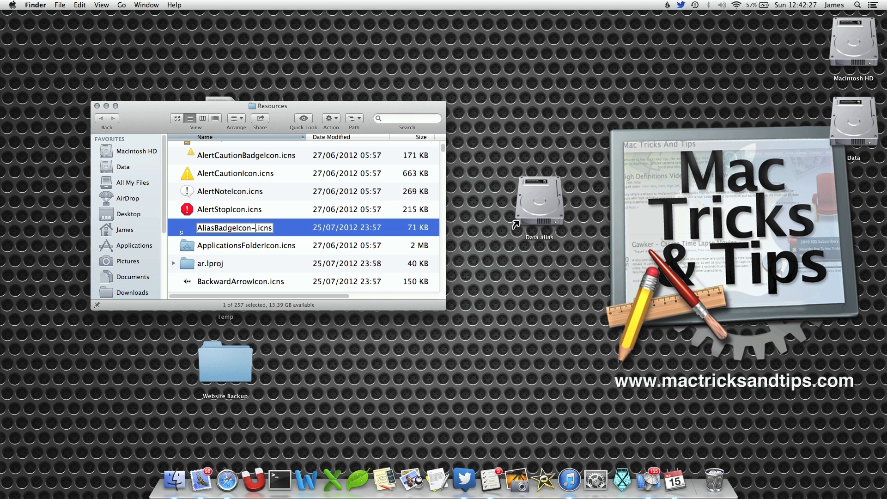
type("ol")
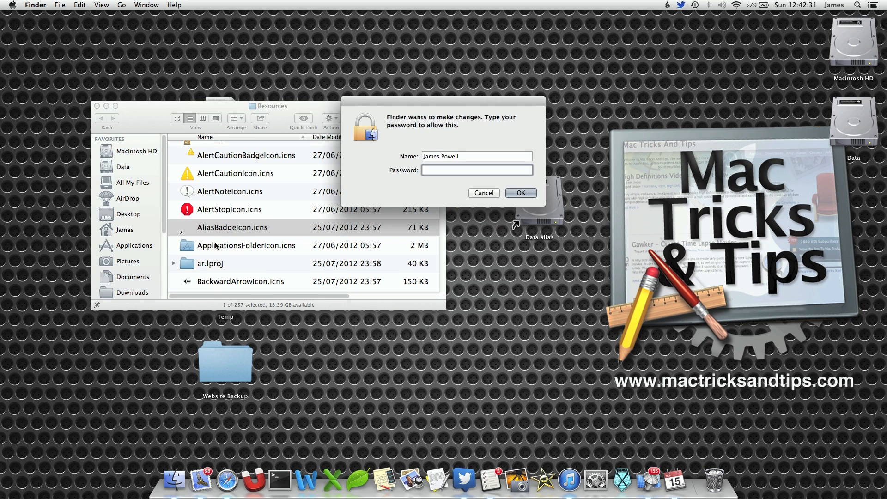
- Enter the administrator password and confirm so the file becomes AliasBadgeIcon-old.icns
type("•")
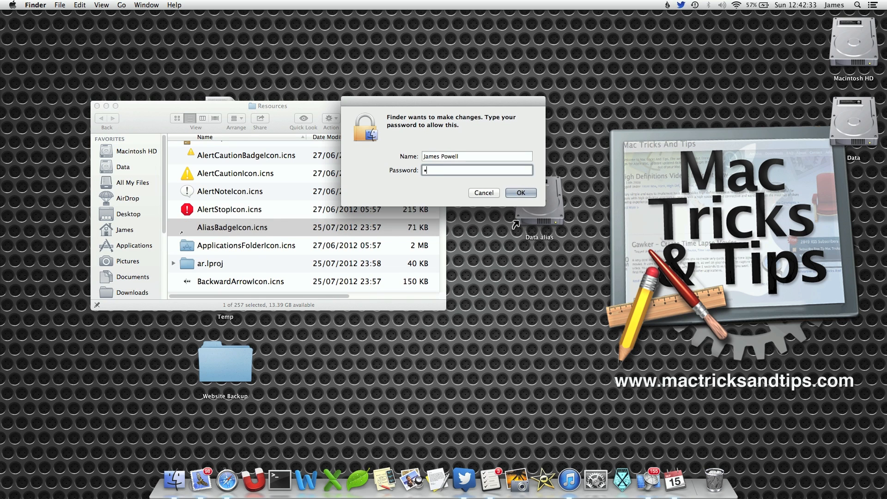
type("••••••")
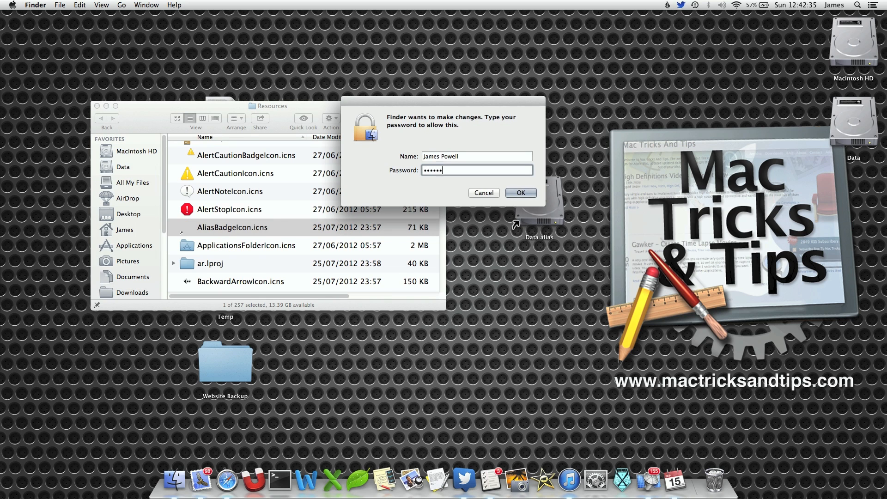
type("••••")
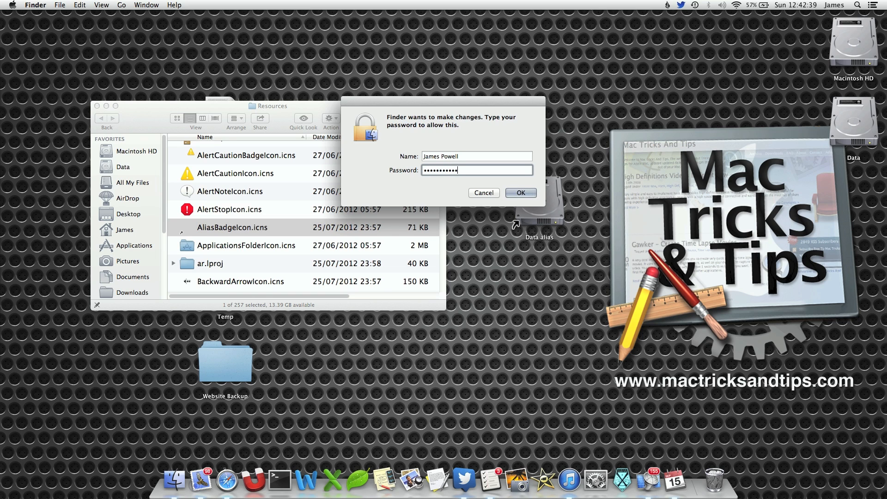
left_click(519, 192)
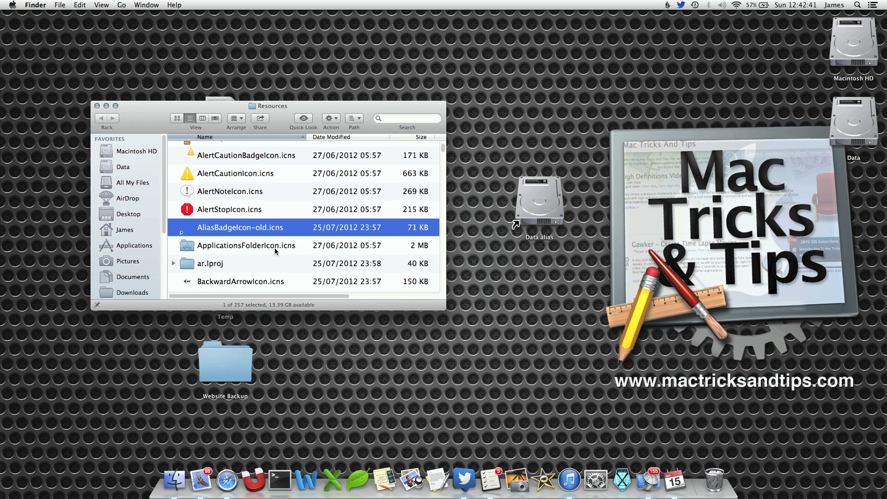
mouse_move(543, 240)
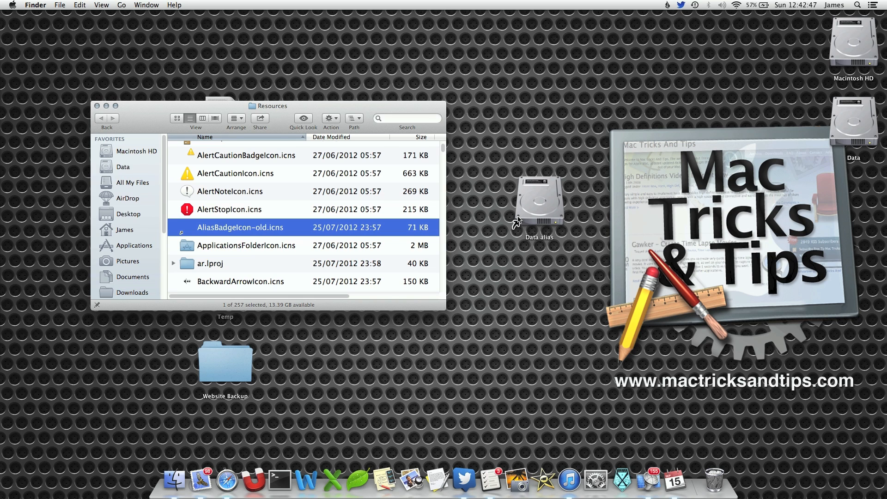
mouse_move(356, 404)
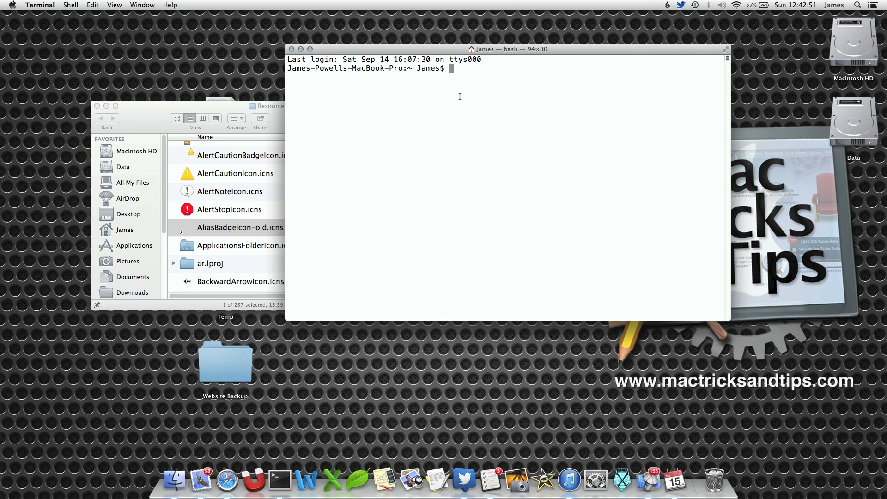
- Run killall Finder in Terminal to restart Finder without the alias badge icon
left_click_drag(507, 49, 386, 264)
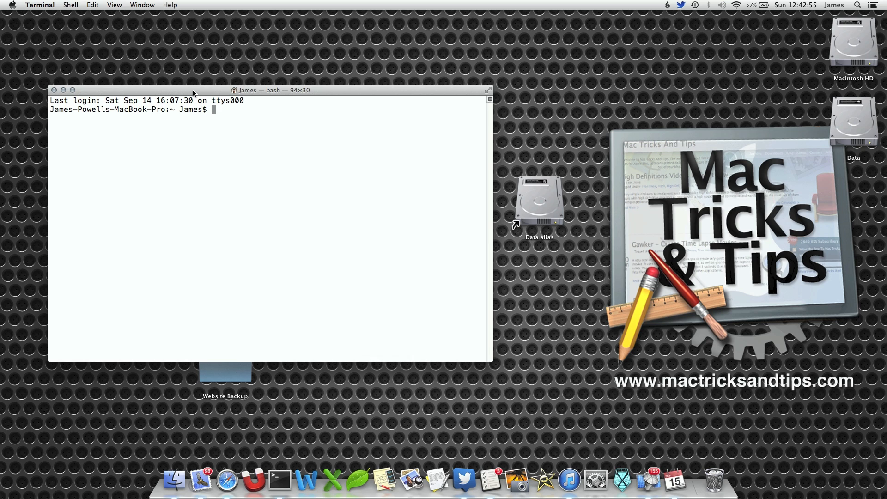
type("killall Fi")
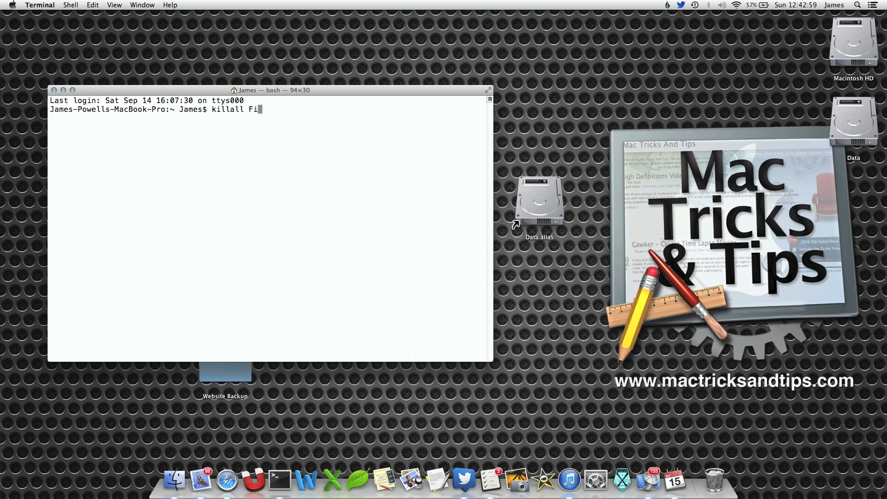
type("nfe")
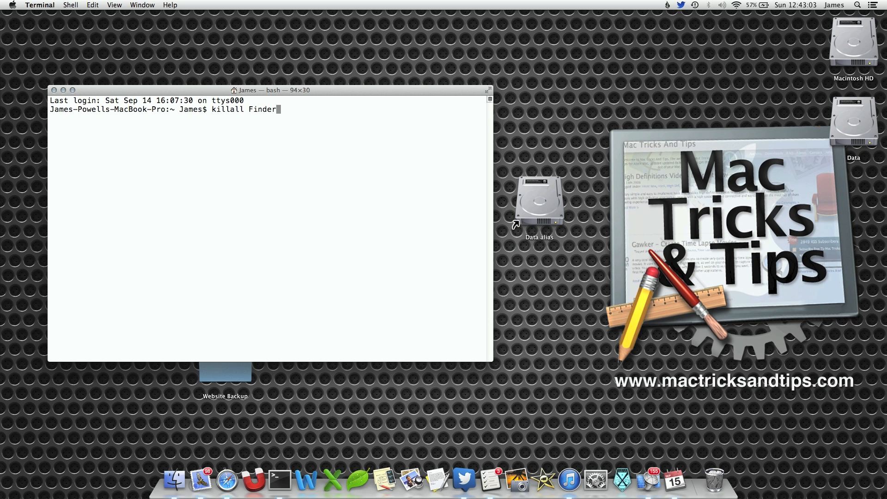
key("Return")
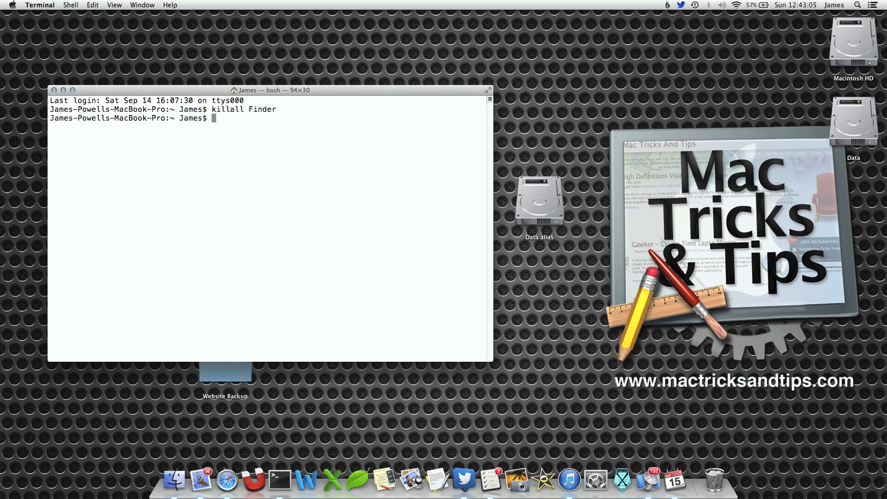
mouse_move(507, 202)
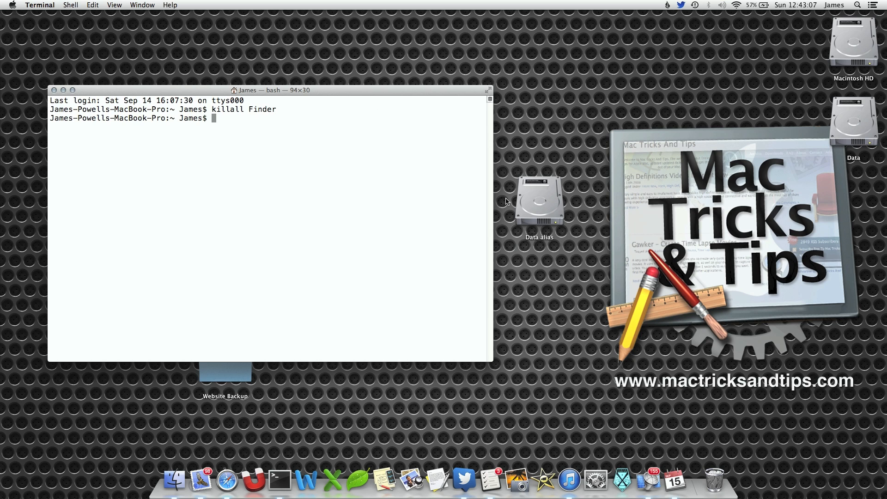
mouse_move(552, 236)
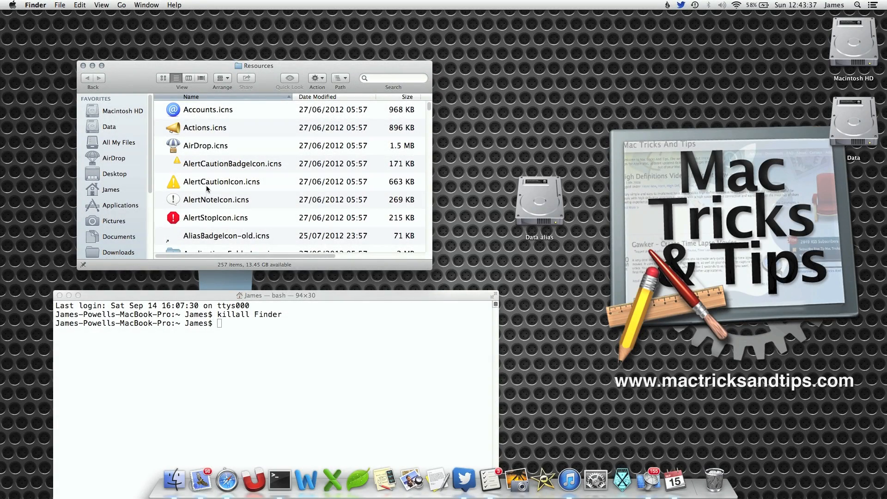
- Rename AliasBadgeIcon-old.icns back to AliasBadgeIcon.icns and ready killall Finder in Terminal
left_click(225, 236)
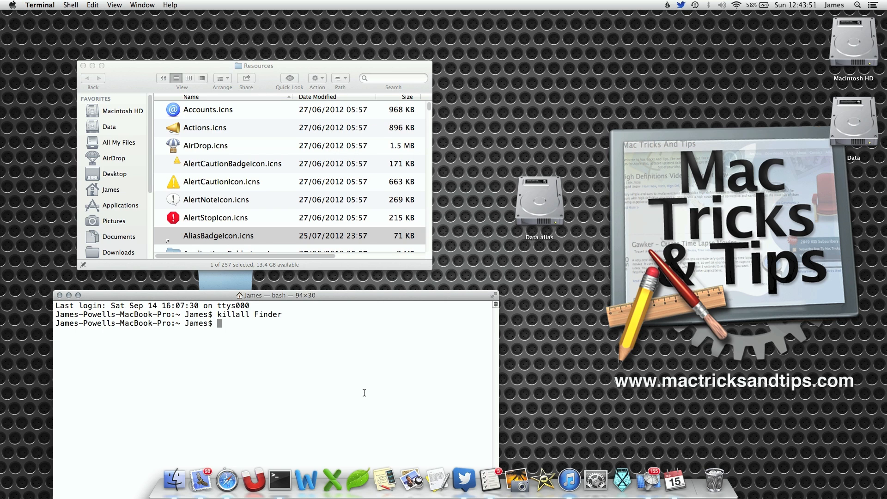
type("killall Finder")
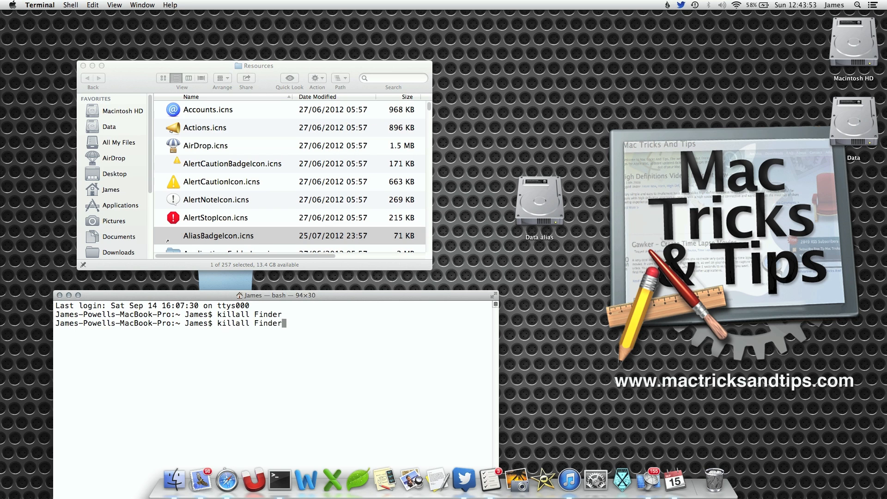